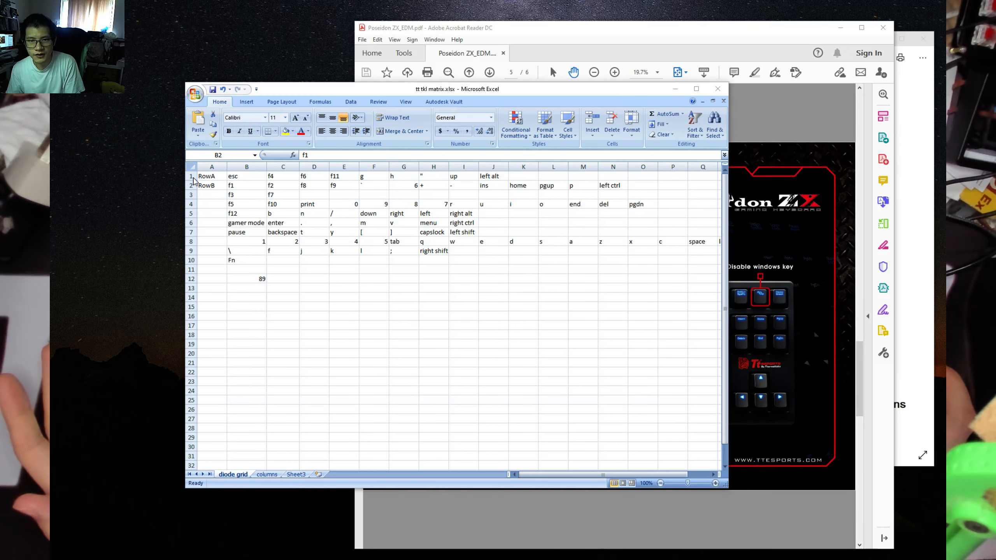
Step: Widen the diode grid, check the 89-key COUNTA total in B12, and view the columns sheet
left_click(192, 194)
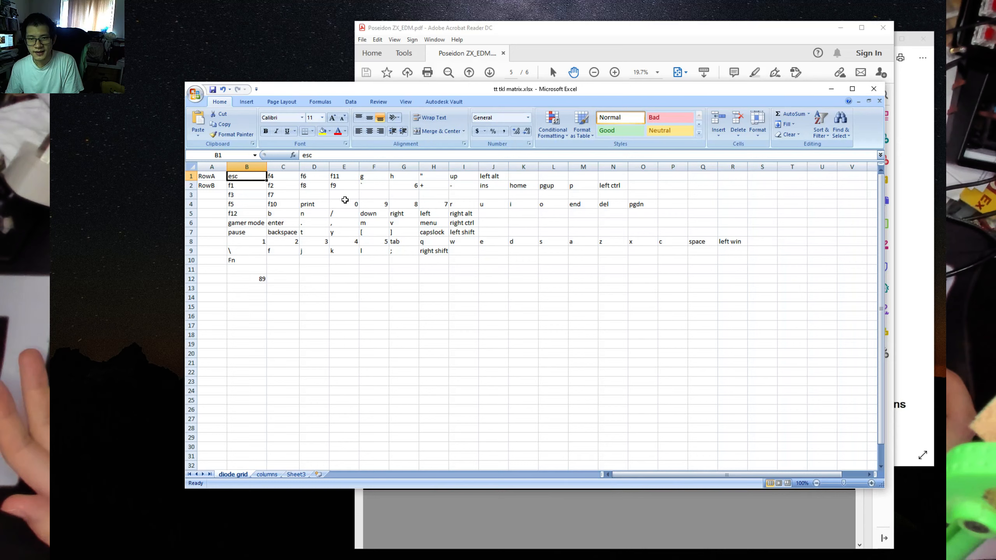
left_click(246, 278)
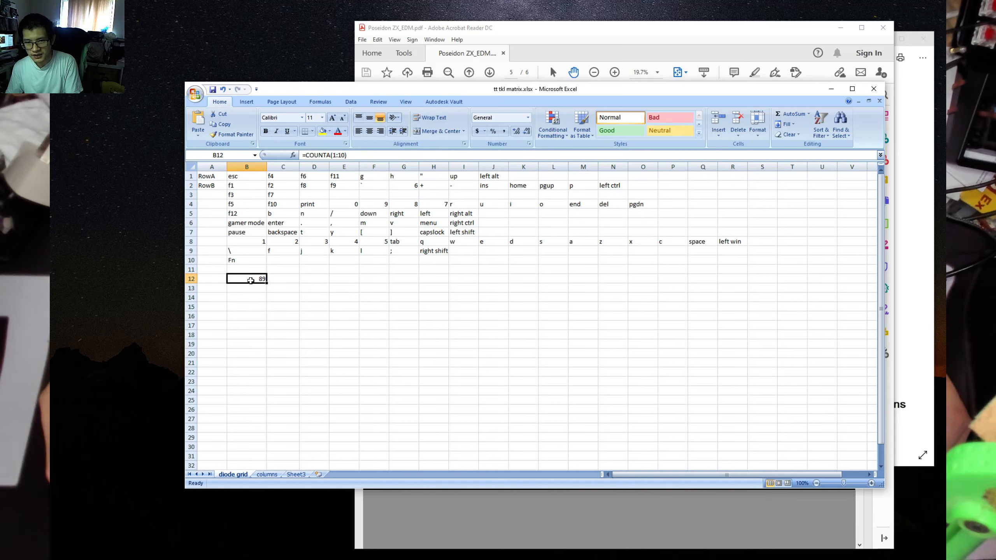
mouse_move(348, 266)
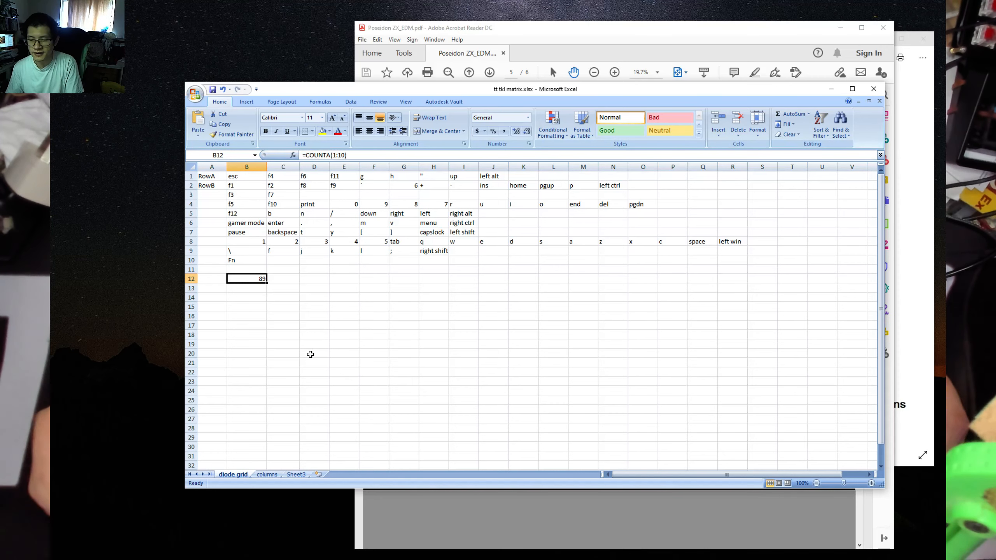
left_click(266, 474)
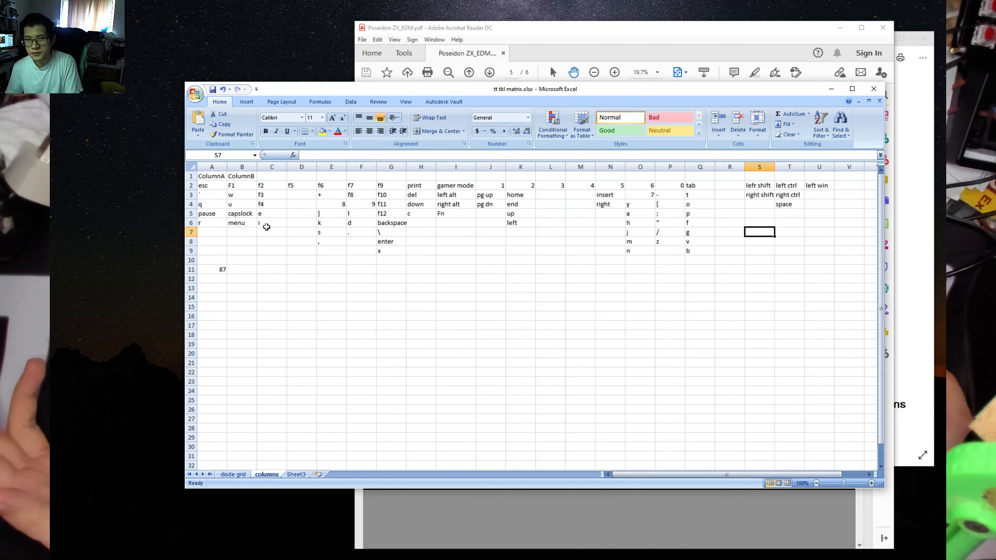
Step: Deselect the column data and return to the diode grid sheet, tallying 89 keys
left_click(241, 167)
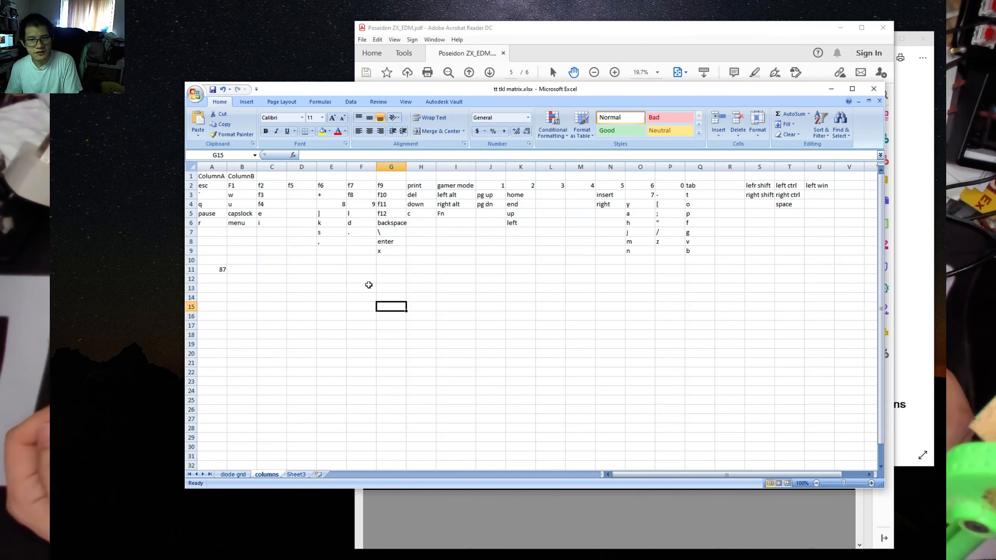
left_click(302, 184)
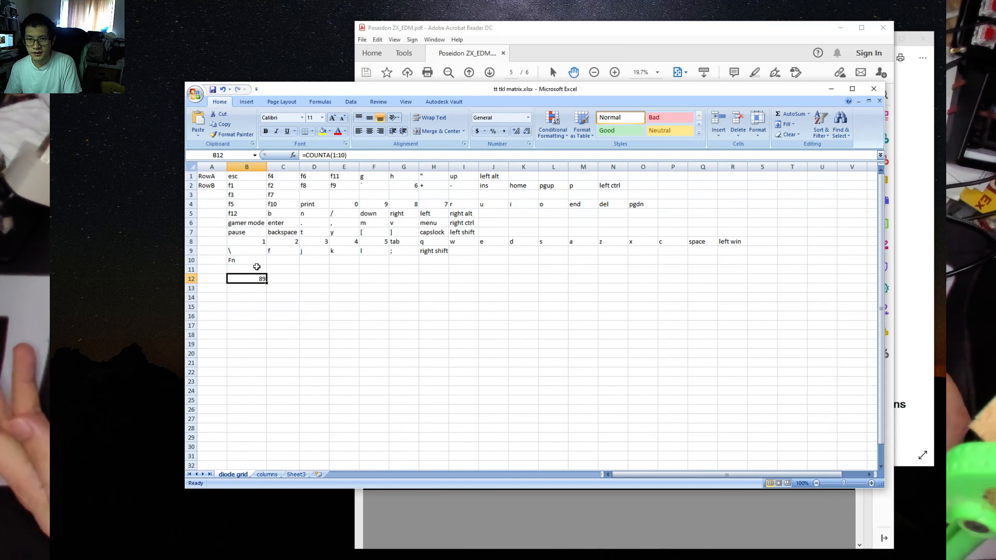
Step: Select the Fn entry in B10 and view the 87-key columns sheet again
left_click(246, 260)
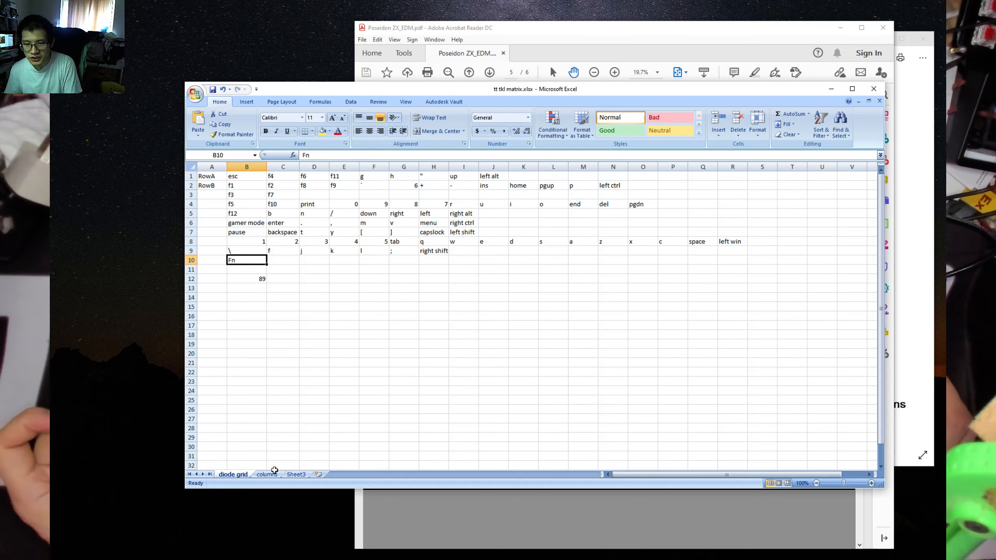
left_click(266, 475)
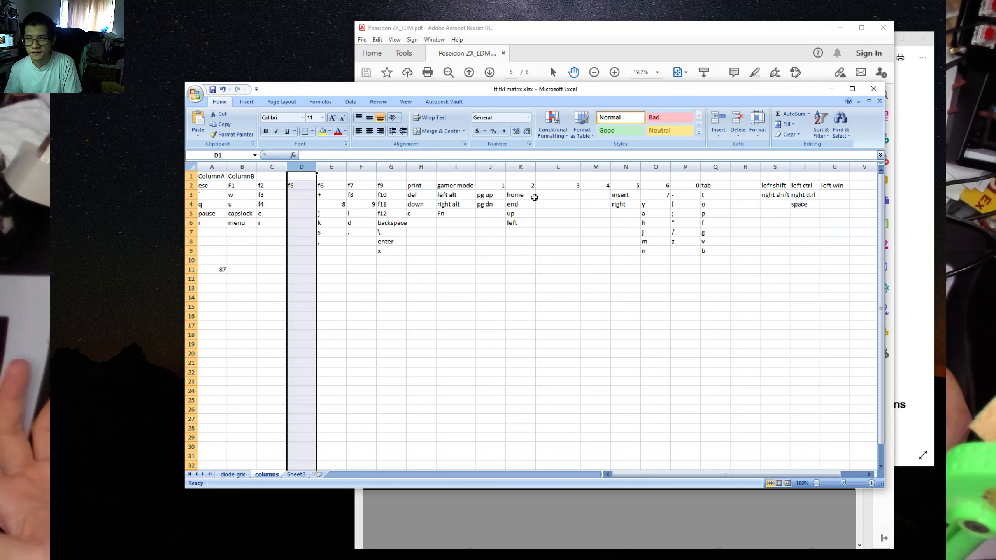
Step: Check the =COUNTA(2:10) formula in A11, then go back to the diode grid
left_click(744, 222)
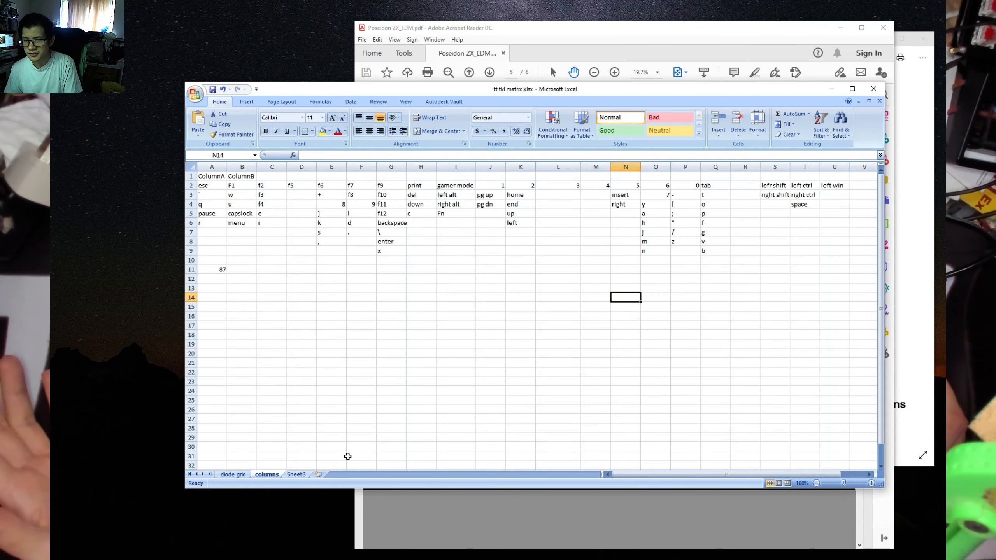
left_click(213, 269)
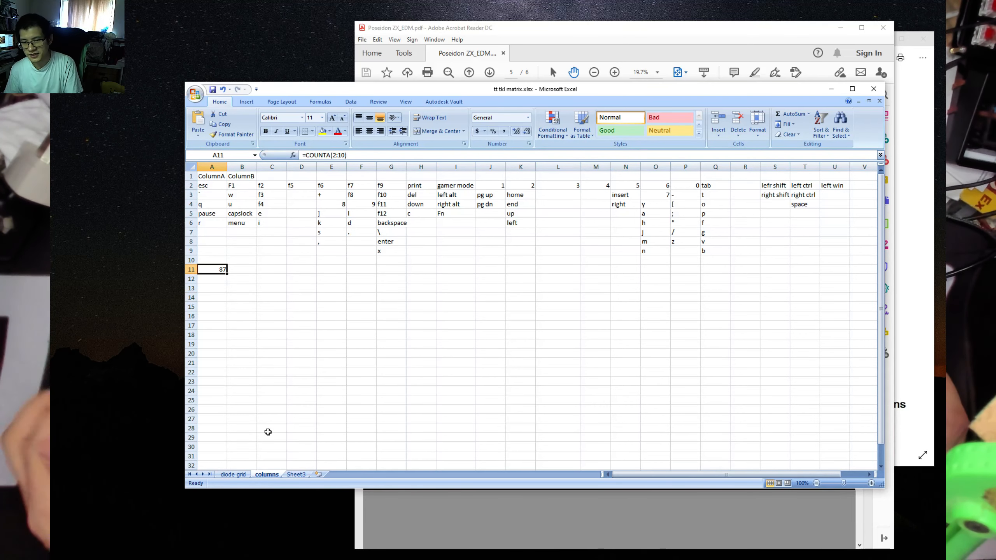
left_click(232, 474)
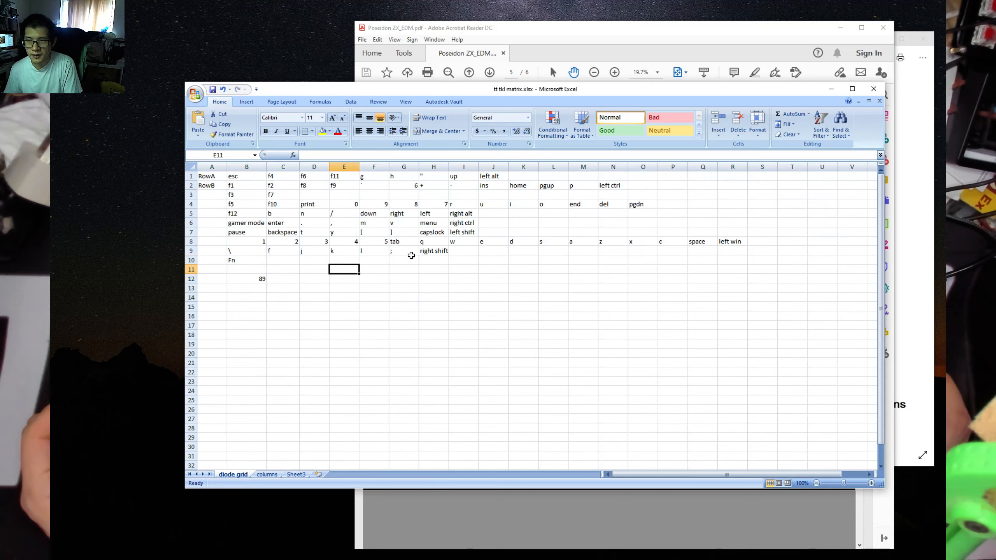
left_click(463, 185)
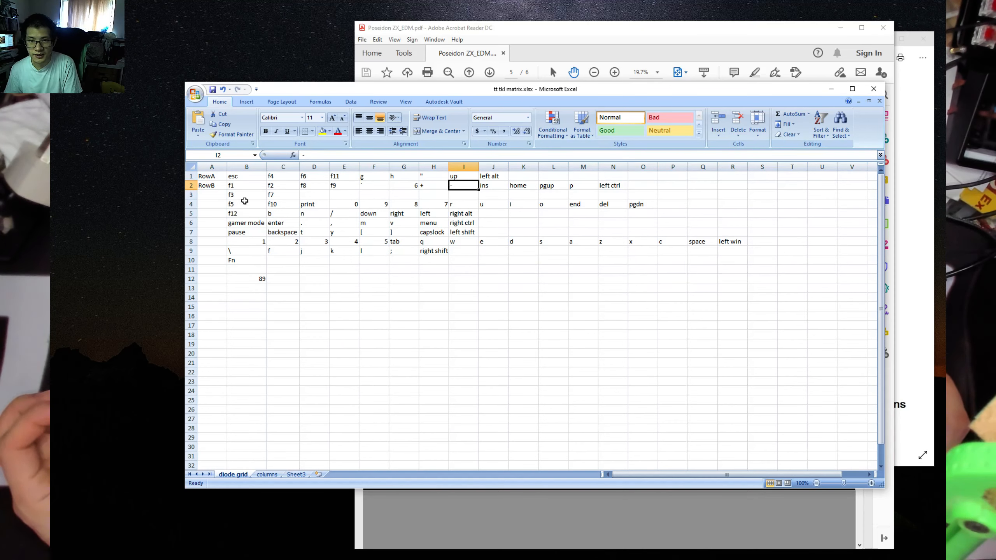
mouse_move(439, 245)
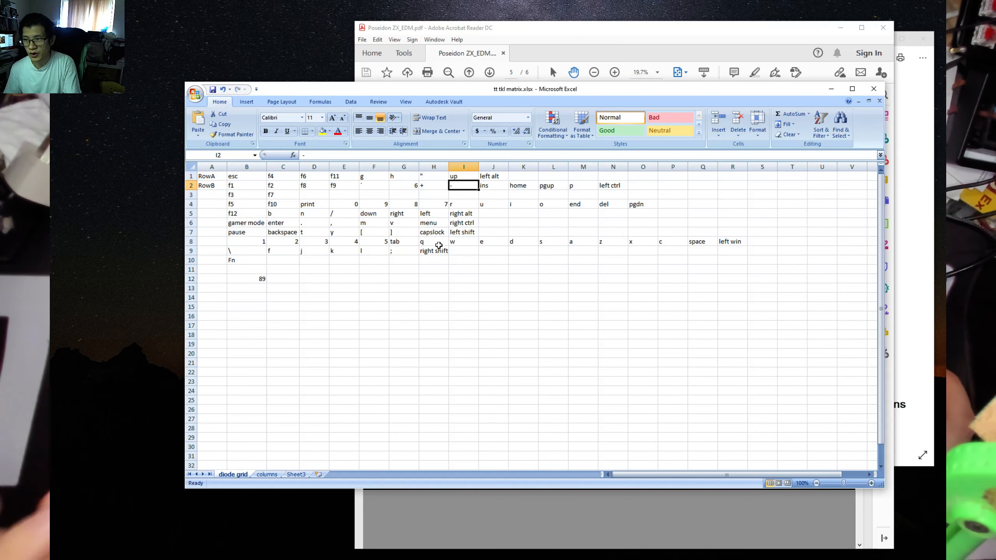
mouse_move(349, 229)
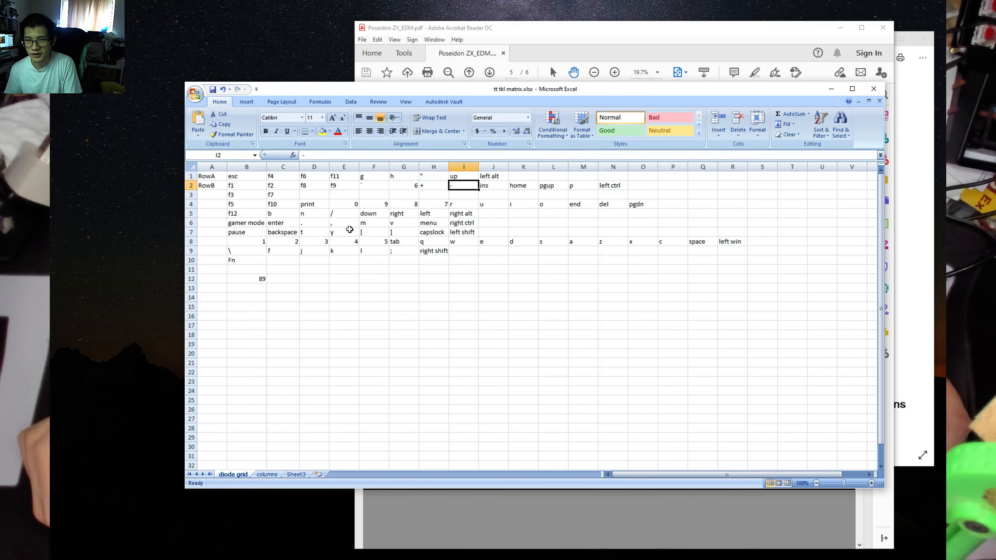
mouse_move(572, 182)
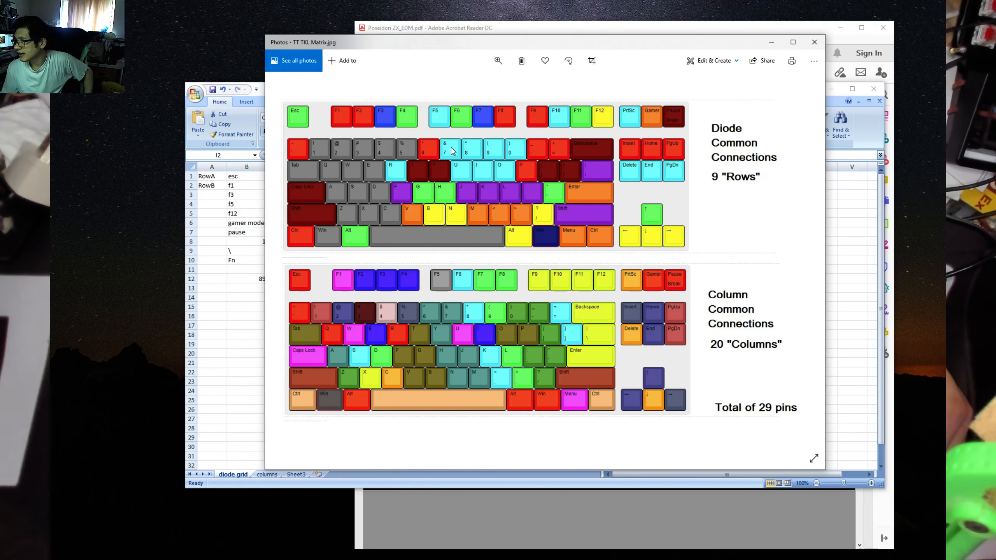
mouse_move(518, 158)
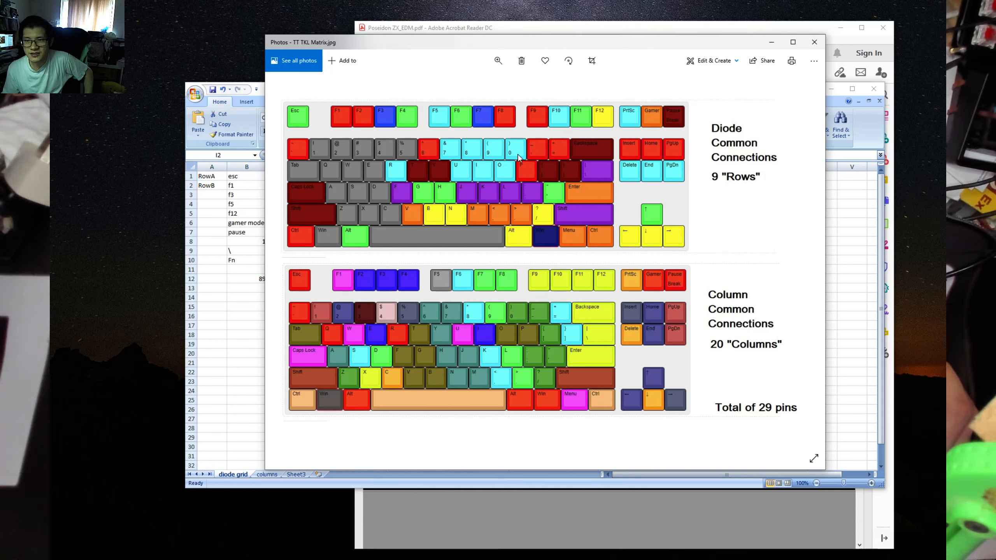
mouse_move(474, 177)
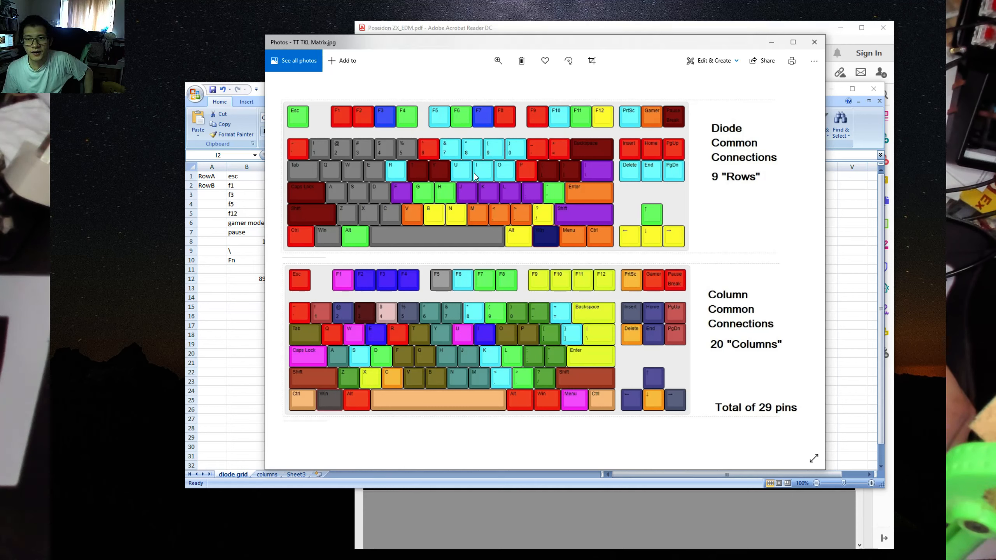
mouse_move(508, 150)
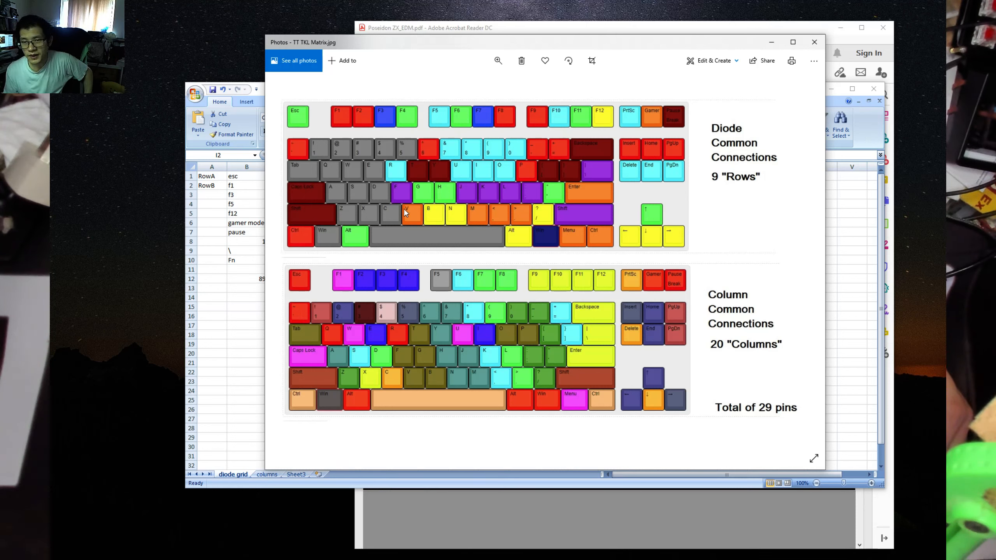
mouse_move(334, 232)
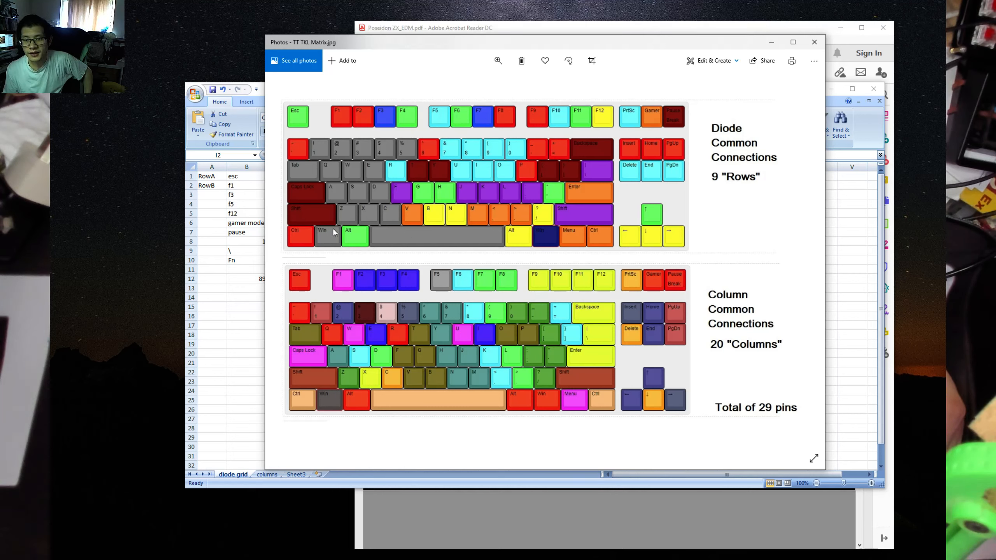
mouse_move(364, 308)
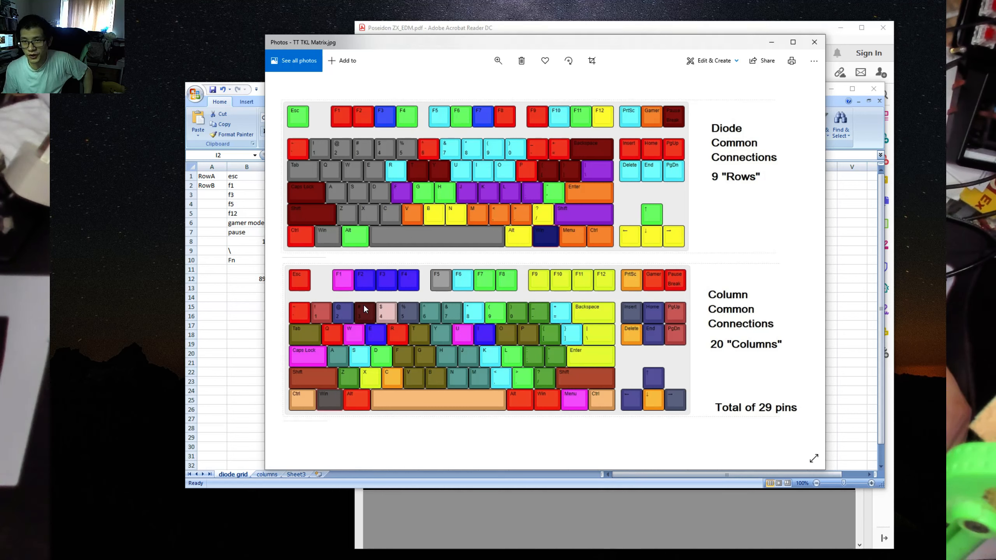
mouse_move(354, 269)
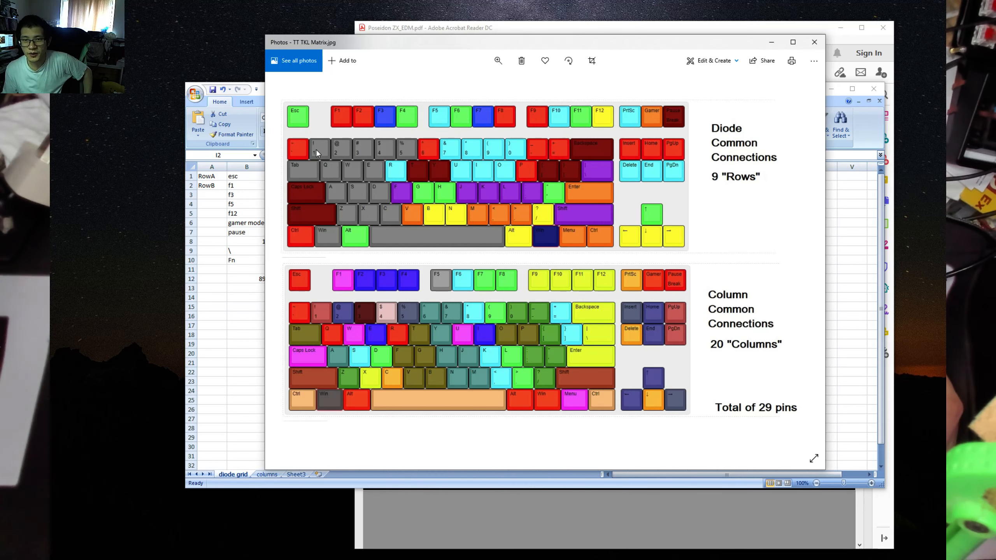
mouse_move(382, 319)
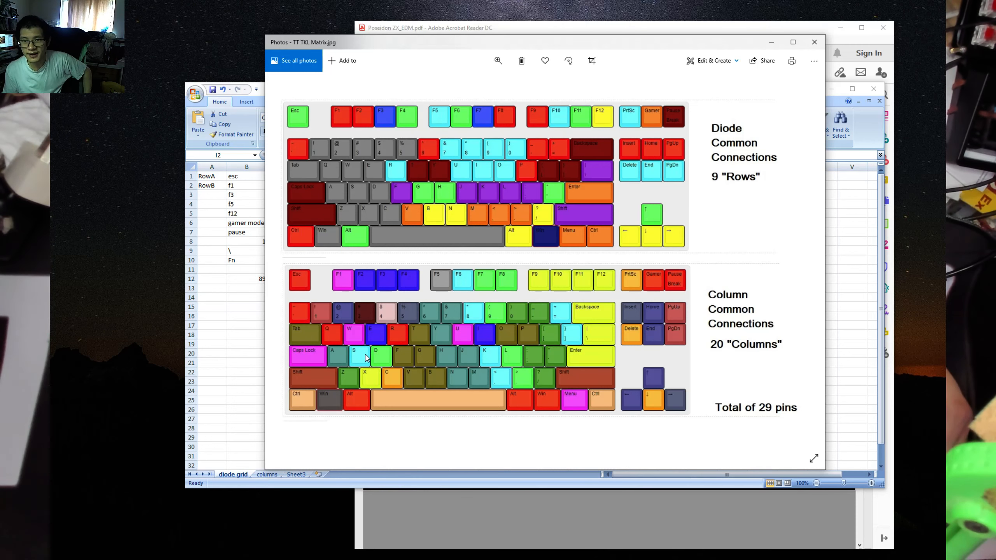
mouse_move(367, 382)
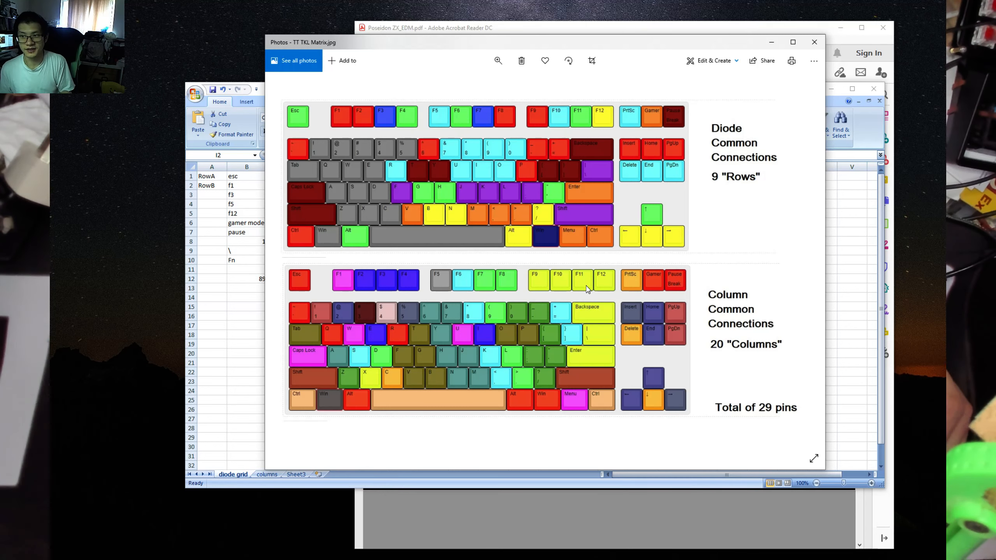
mouse_move(484, 273)
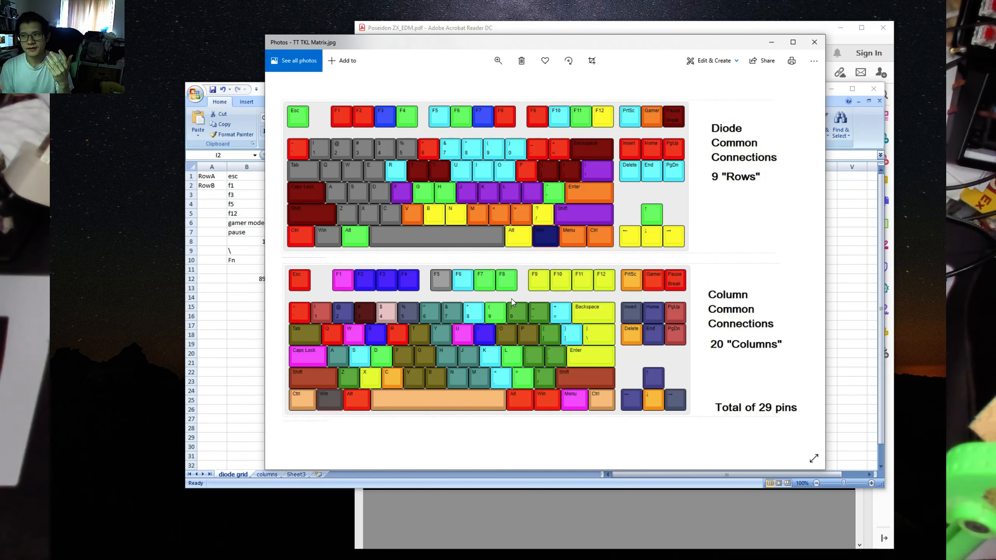
mouse_move(759, 367)
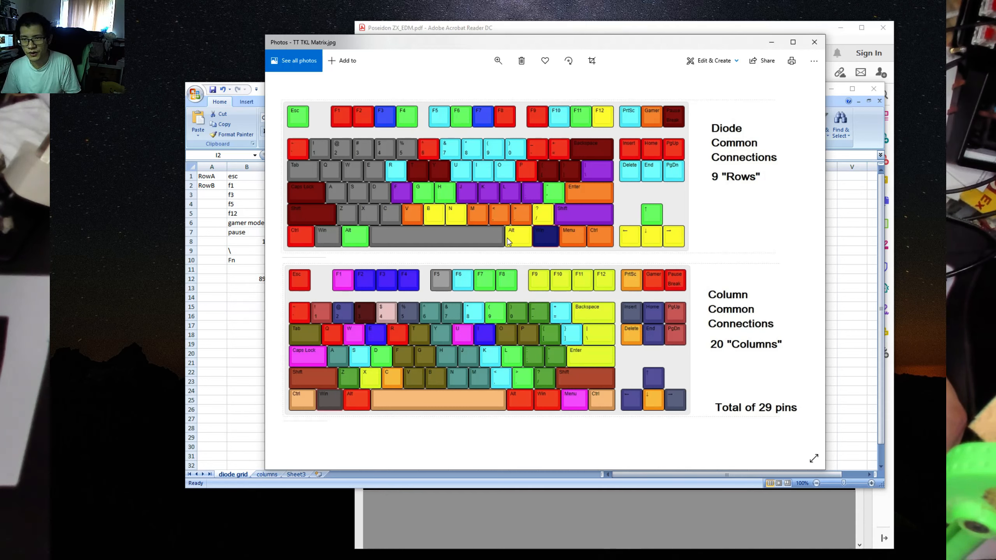
mouse_move(493, 167)
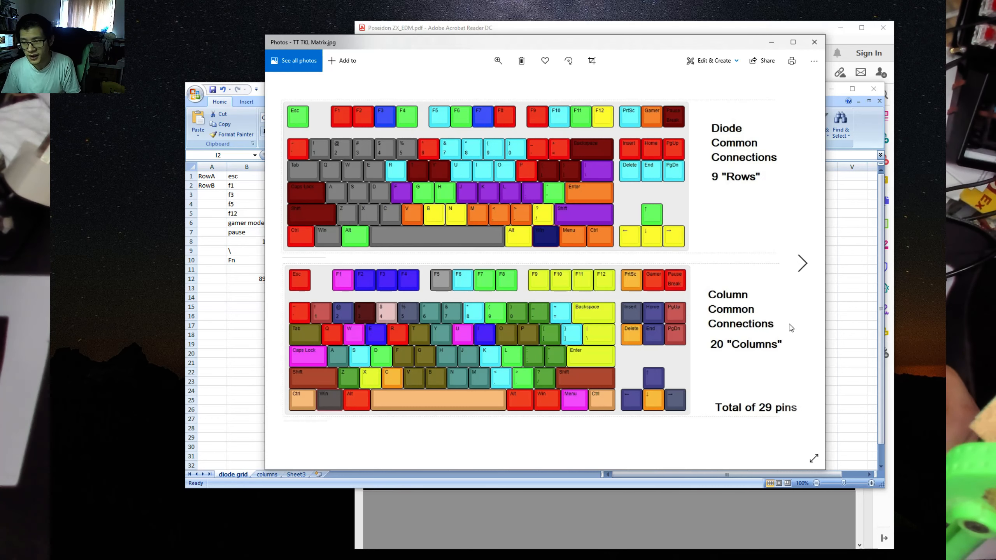
mouse_move(675, 283)
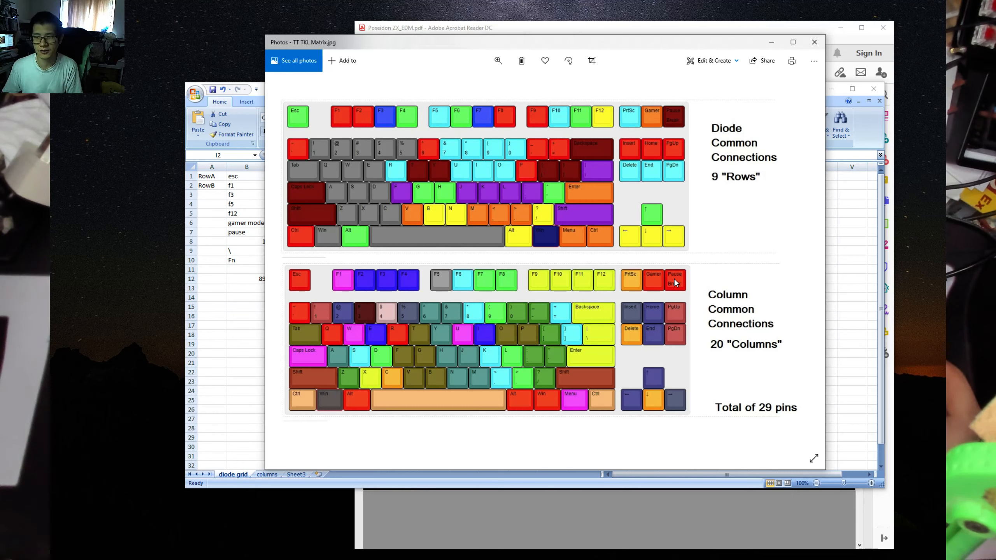
mouse_move(692, 271)
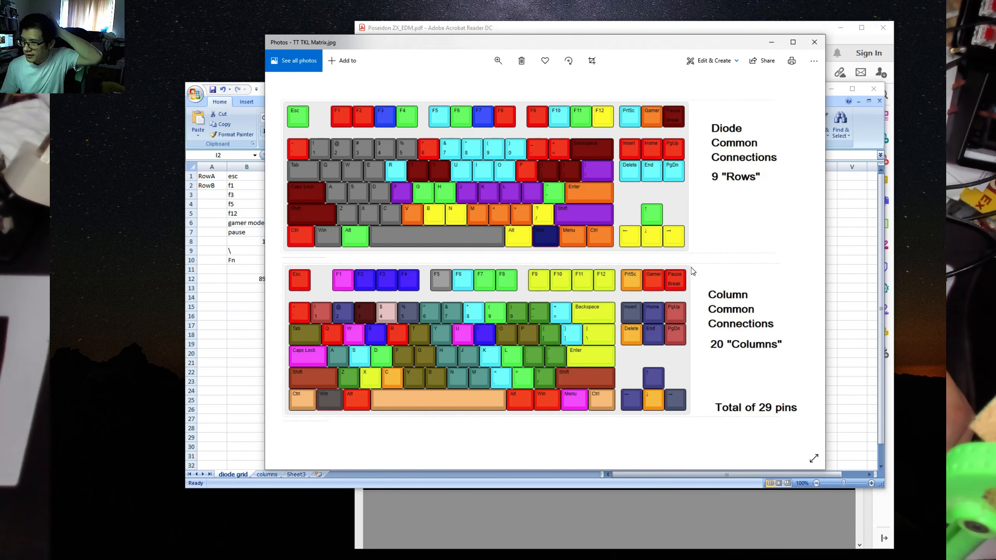
mouse_move(739, 362)
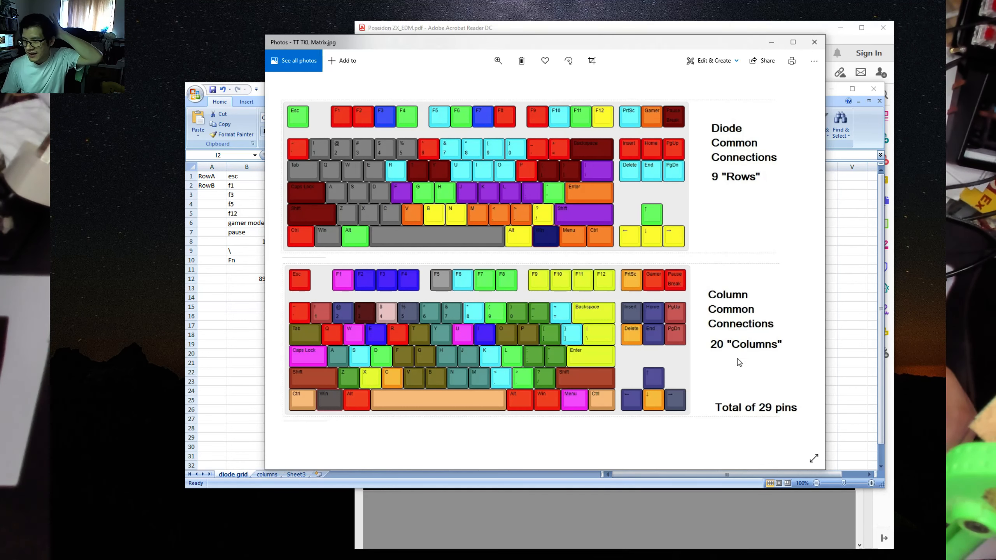
mouse_move(774, 412)
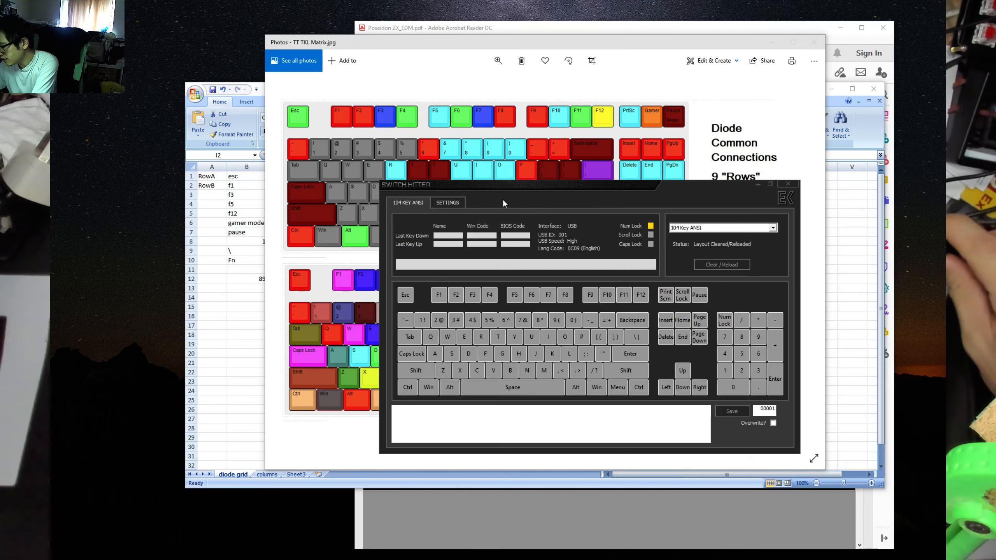
mouse_move(547, 200)
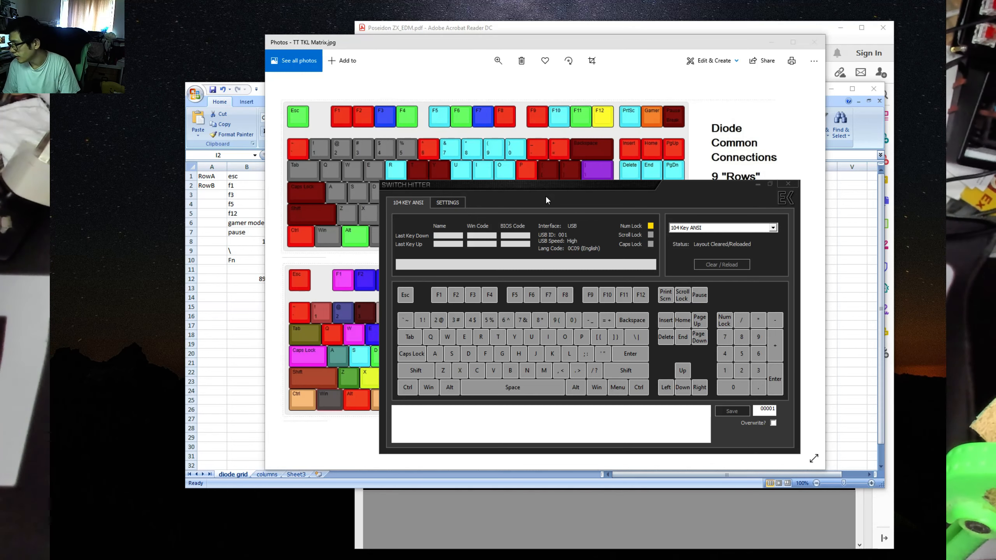
Step: Press B repeatedly to check for intermittent contact, then test H and F
key("b")
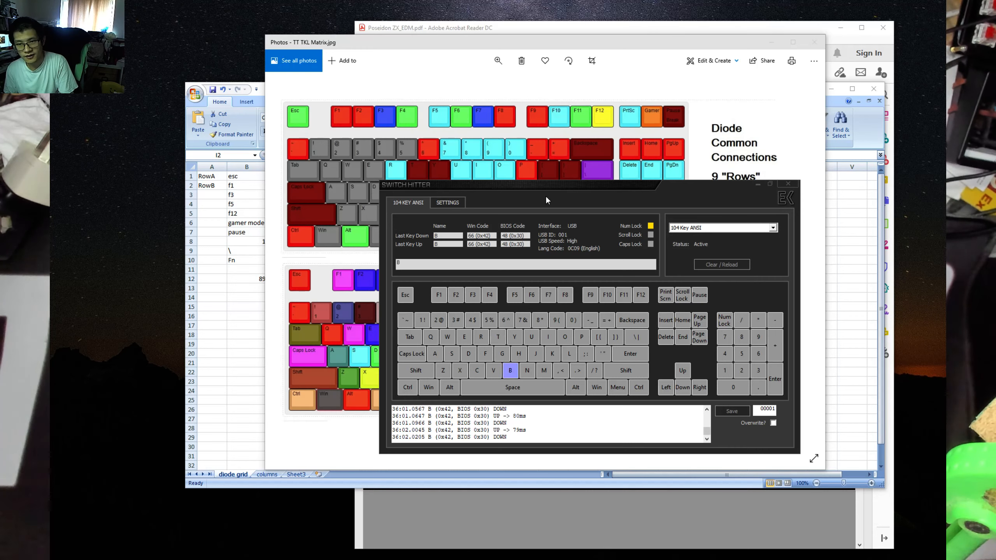
key("b")
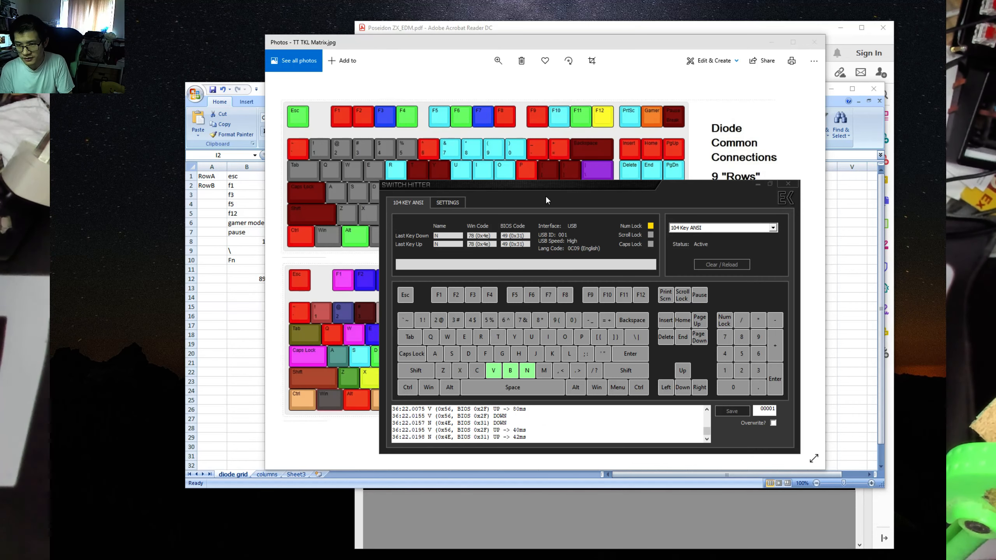
key("h")
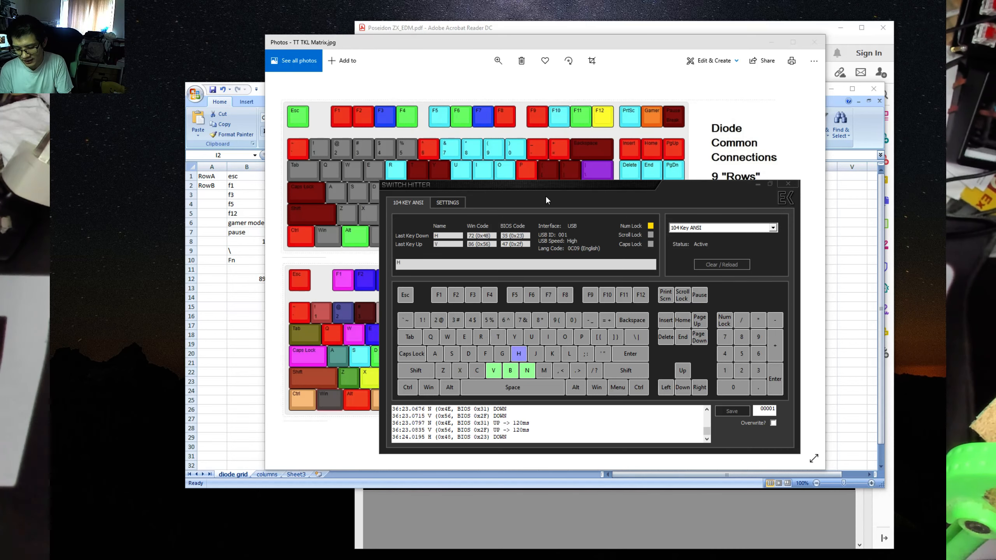
key("f")
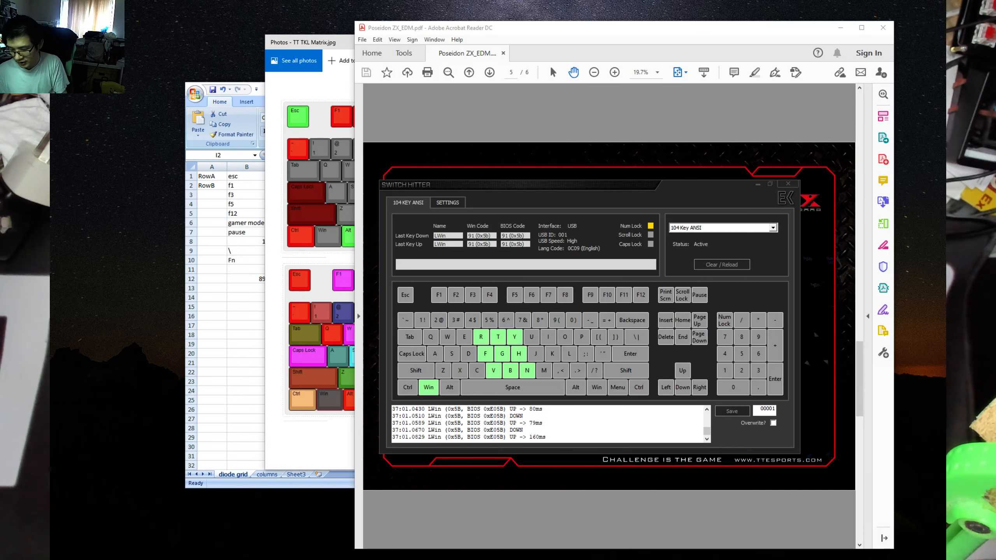
Step: Confirm left Ctrl and left Windows register as bottom-row modifier keys
key("ctrl")
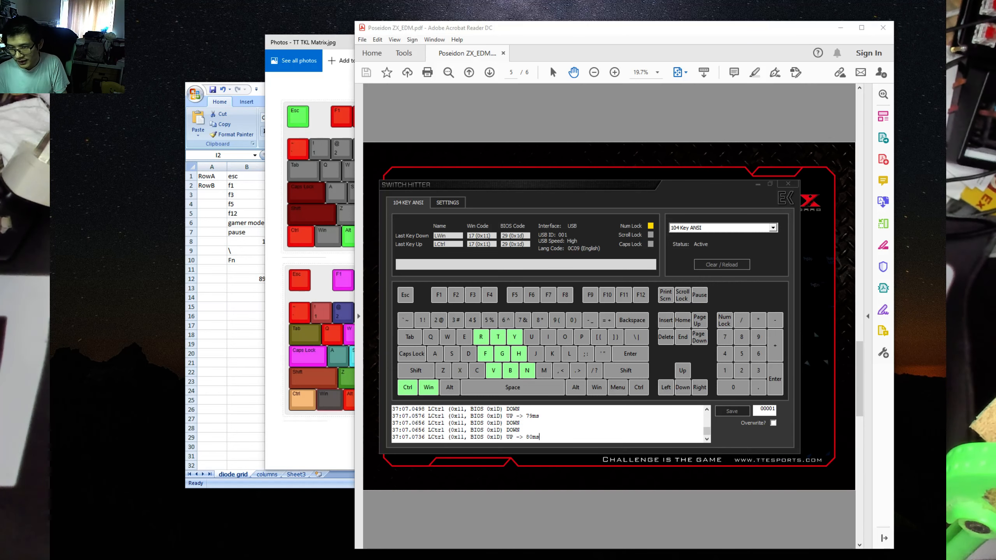
key("win")
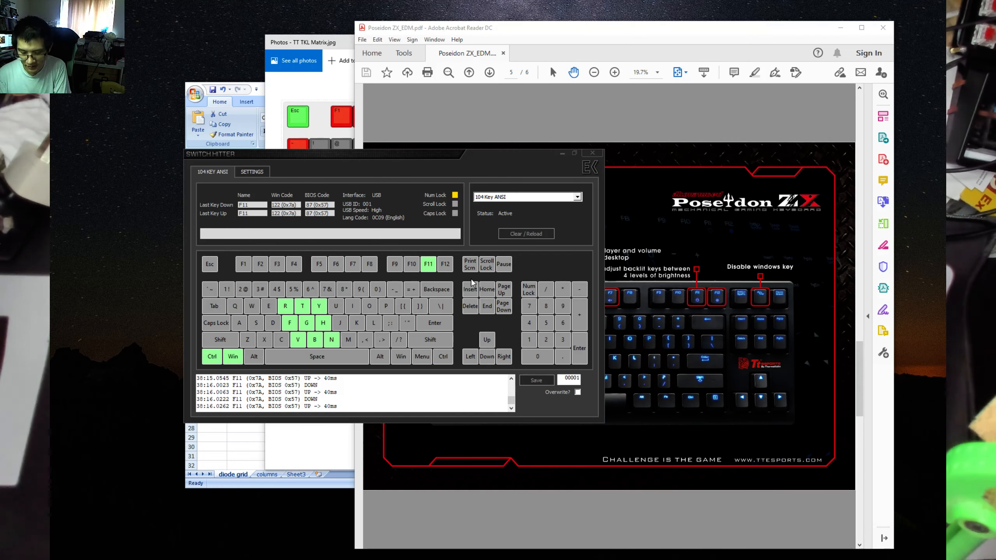
Step: Test Backspace, Enter and I, and recheck that right Shift registers each press
key("backspace")
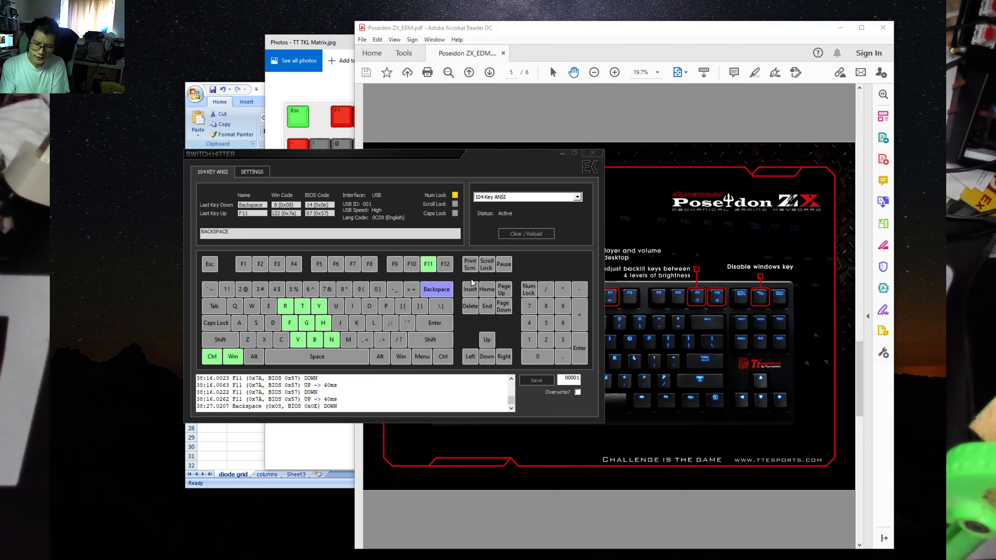
key("enter")
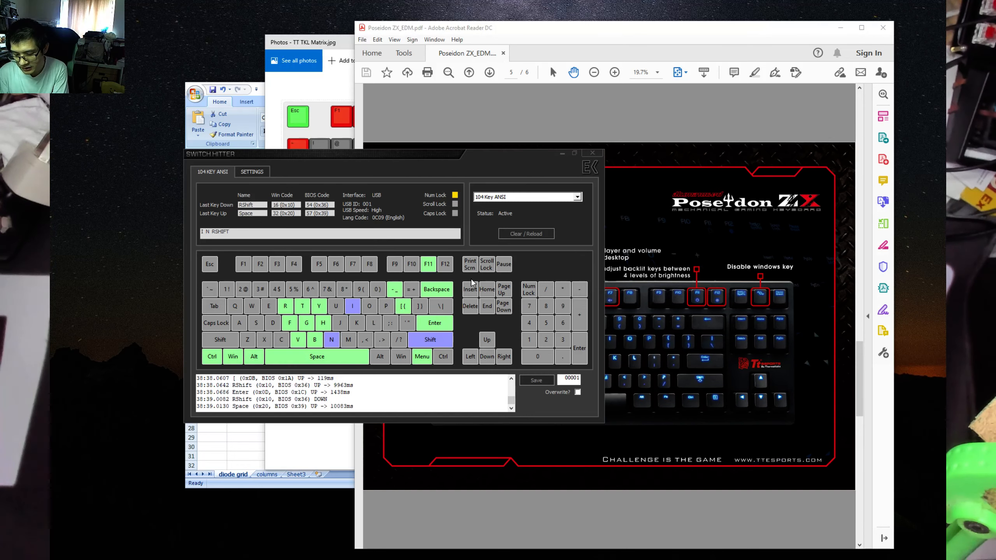
key("i")
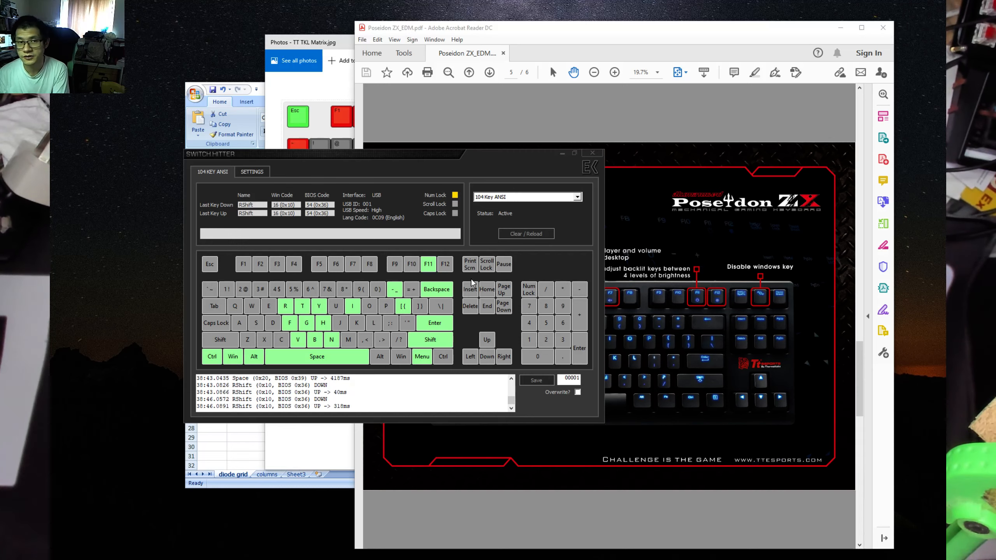
key("RShift")
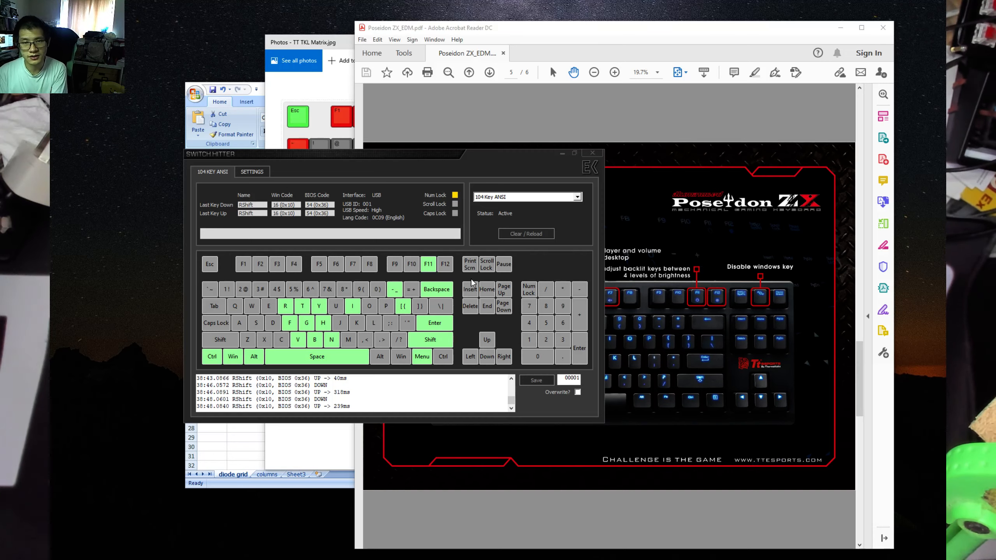
mouse_move(322, 523)
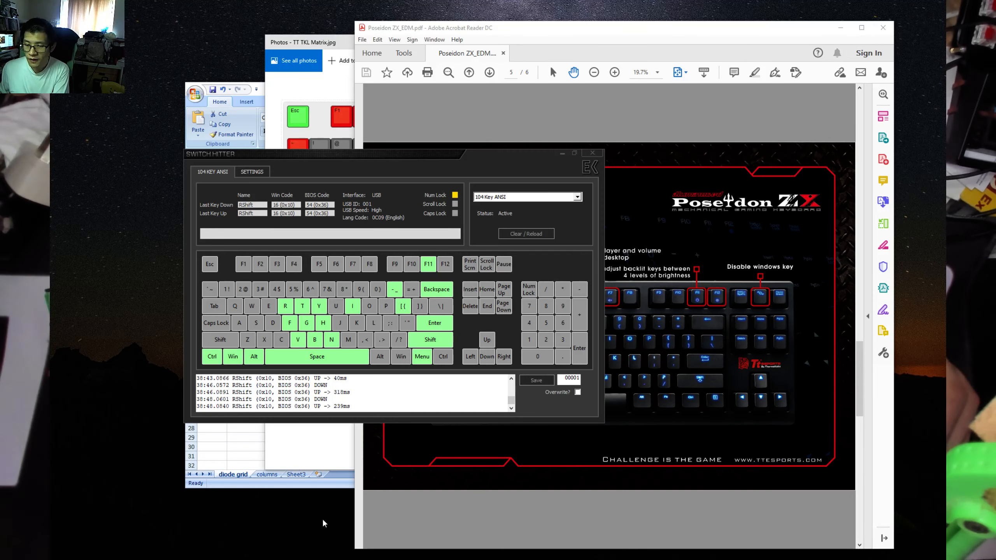